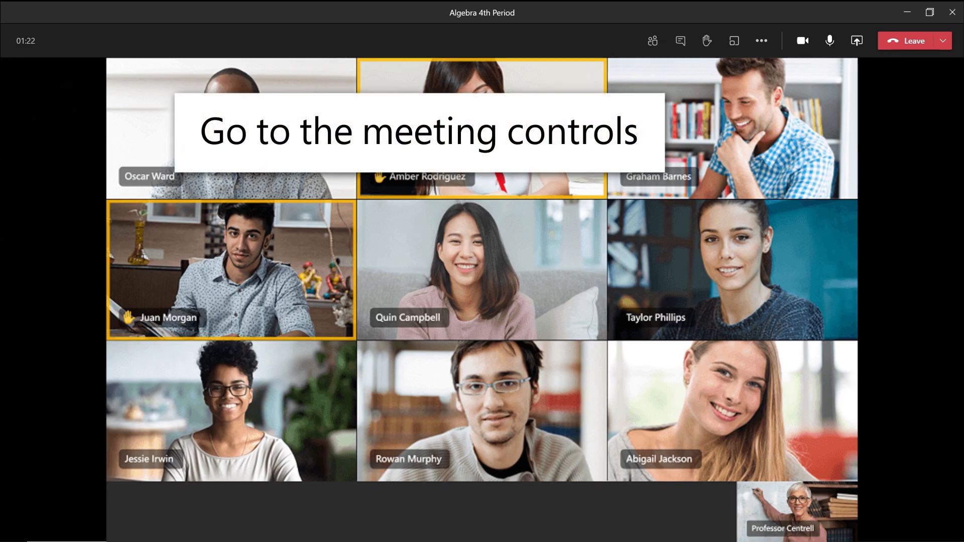
{"action": "mouse_move", "coordinate": [849, 144]}
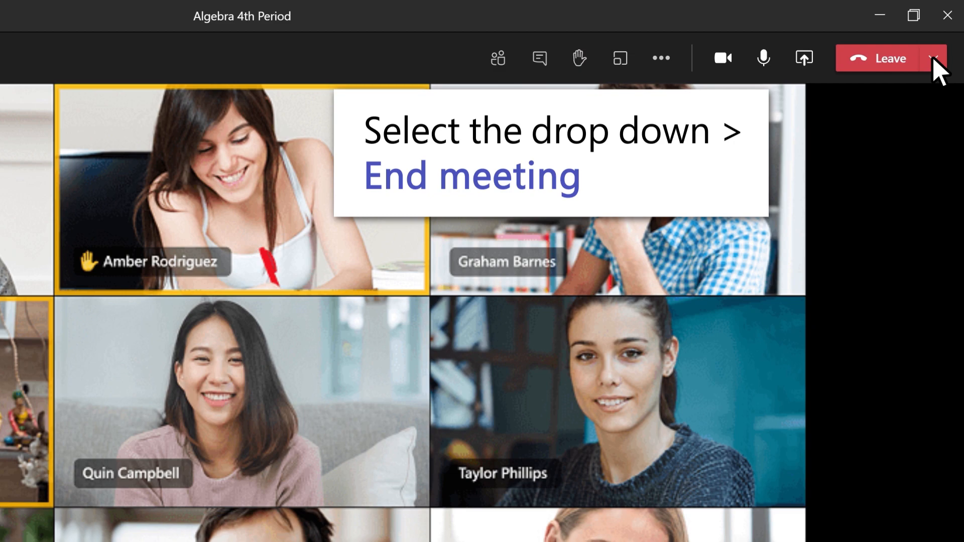
Step: Choose End meeting from the Leave drop-down of the Algebra 4th Period call
{"action": "left_click", "coordinate": [932, 58]}
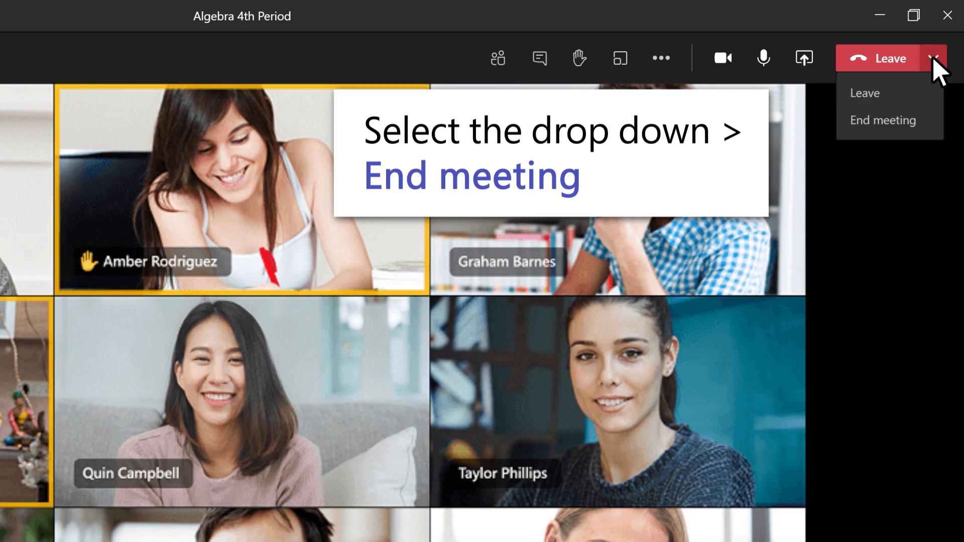
{"action": "left_click", "coordinate": [881, 120]}
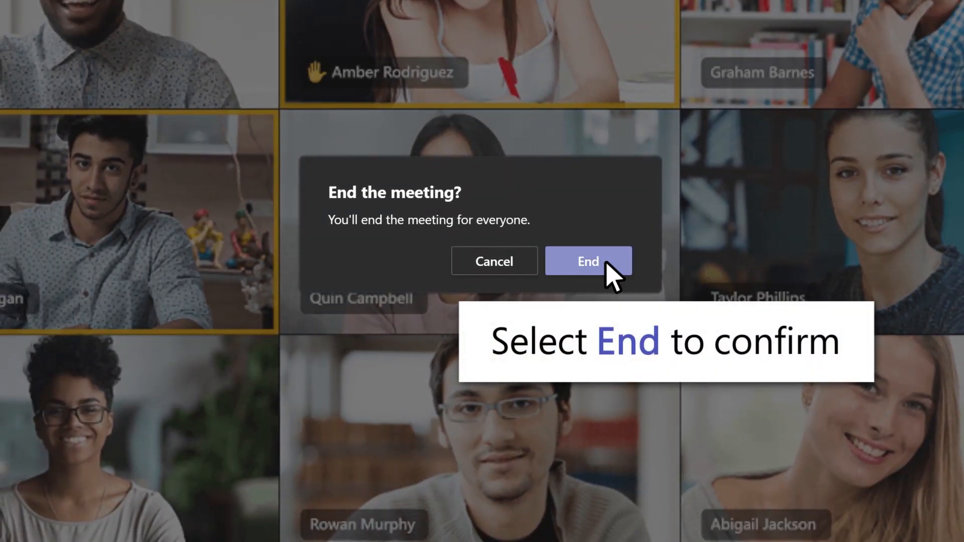
Step: Confirm End in the 'End the meeting?' dialog to end it for everyone
{"action": "left_click", "coordinate": [588, 261]}
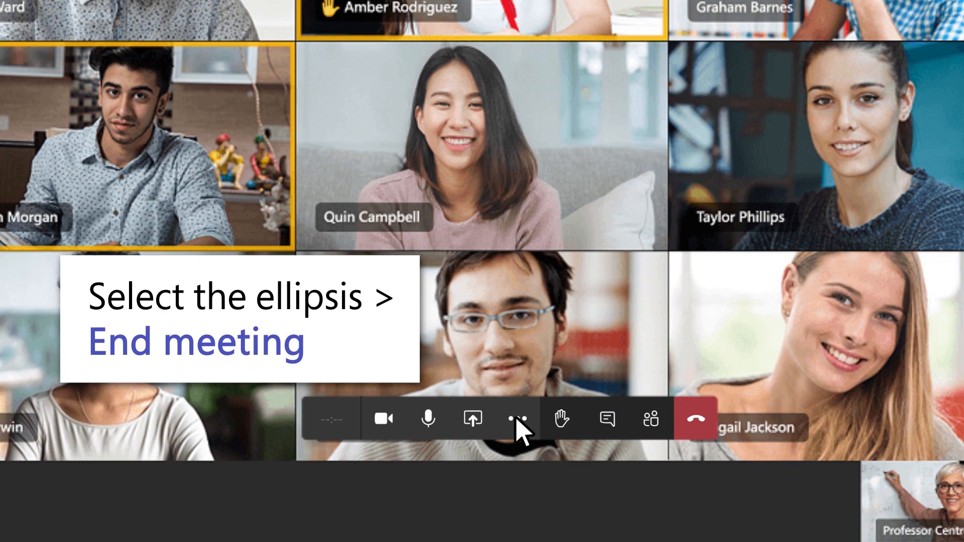
Step: Show the browser toolbar's More actions menu listing the End meeting choice
{"action": "left_click", "coordinate": [517, 419]}
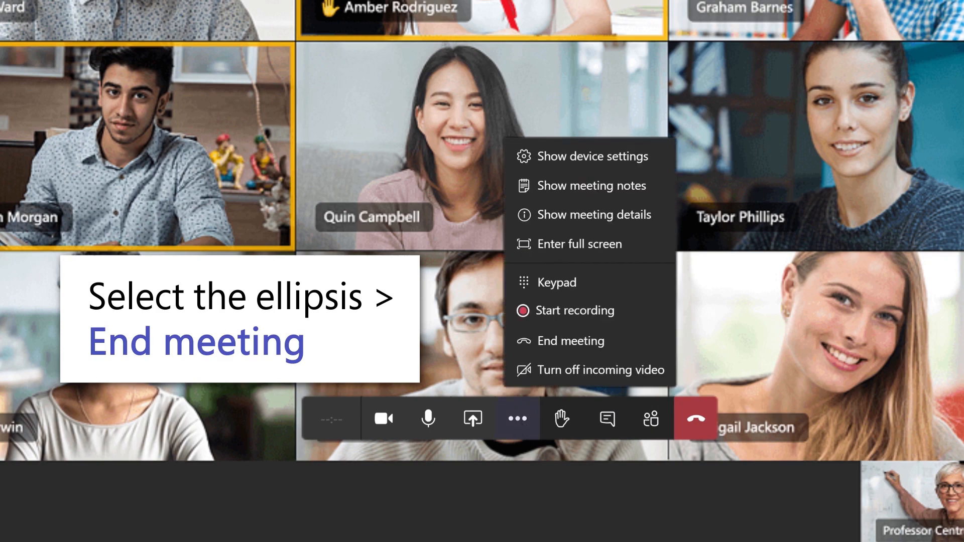
{"action": "mouse_move", "coordinate": [570, 341]}
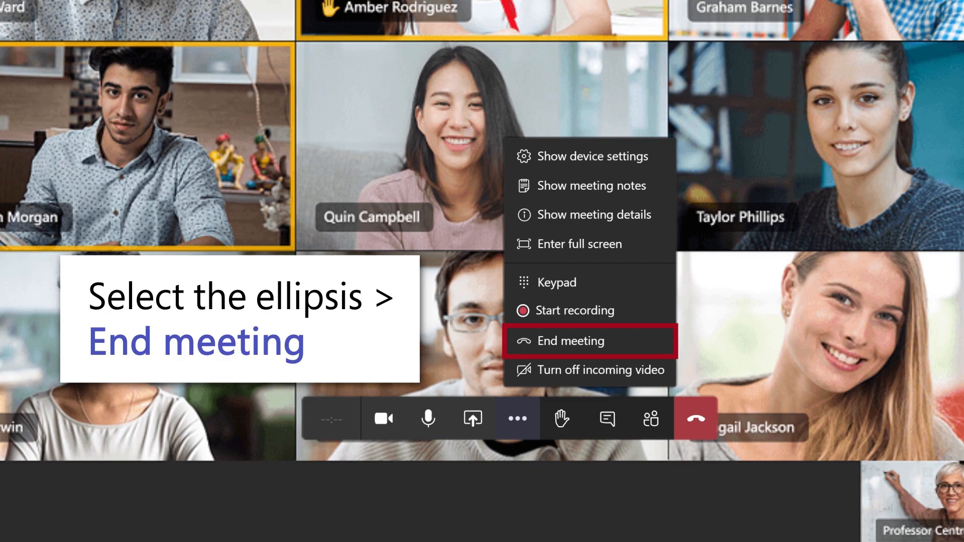